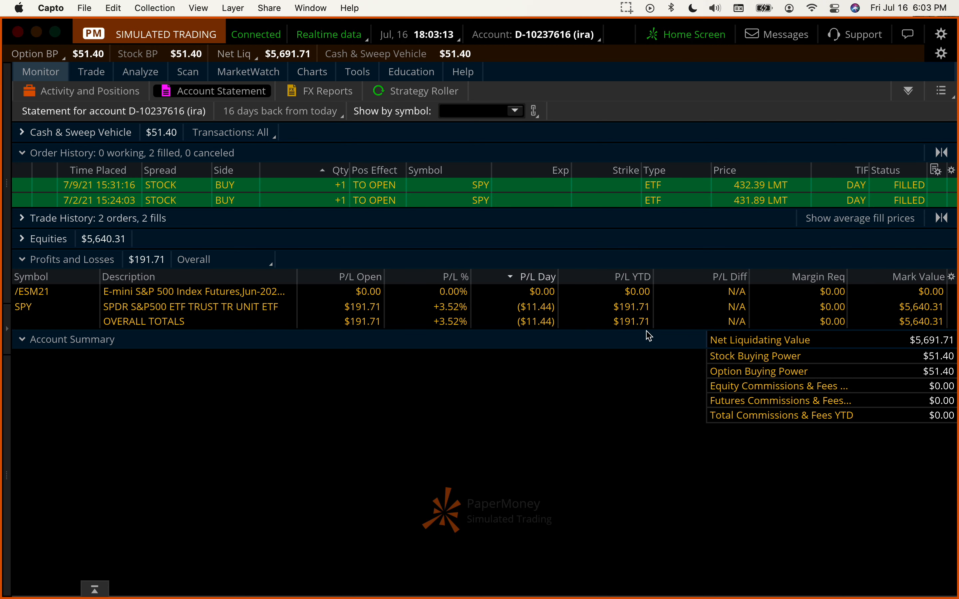
mouse_move(632, 336)
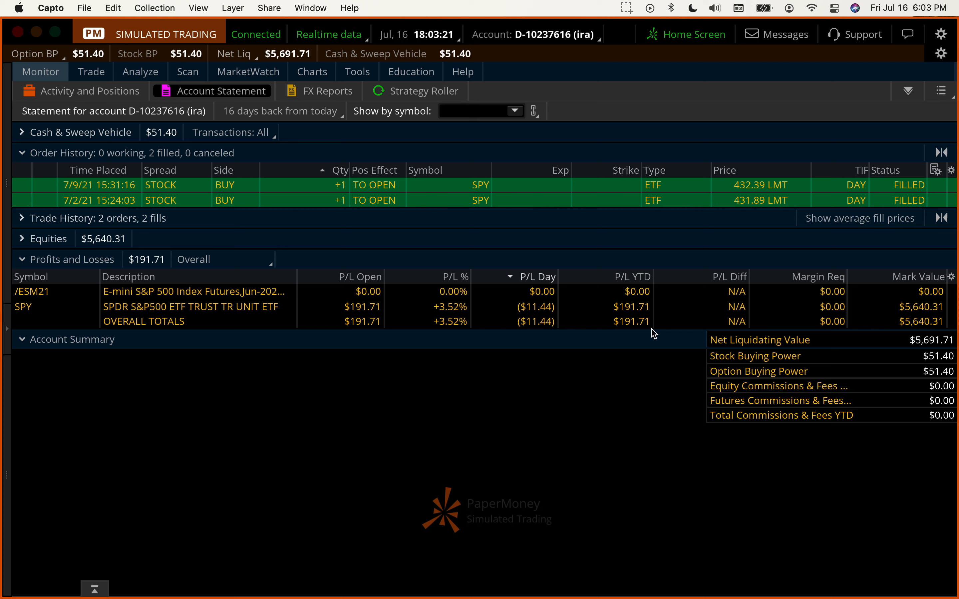
mouse_move(273, 64)
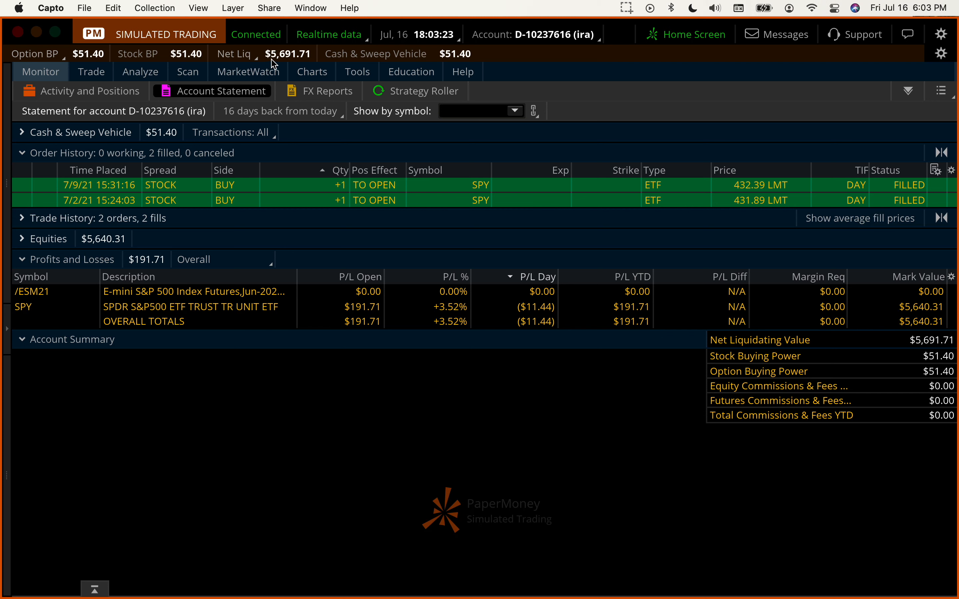
mouse_move(309, 64)
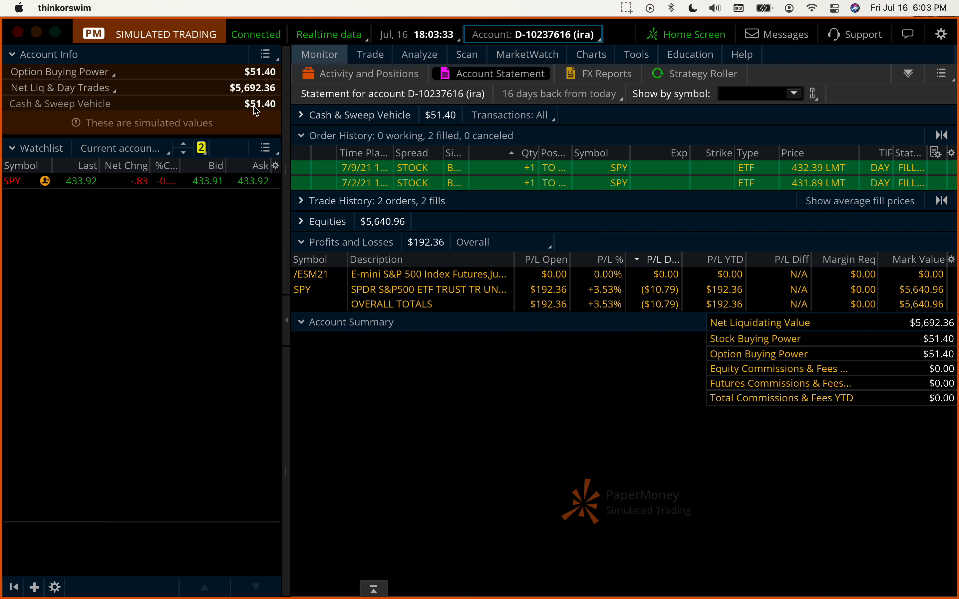
mouse_move(263, 111)
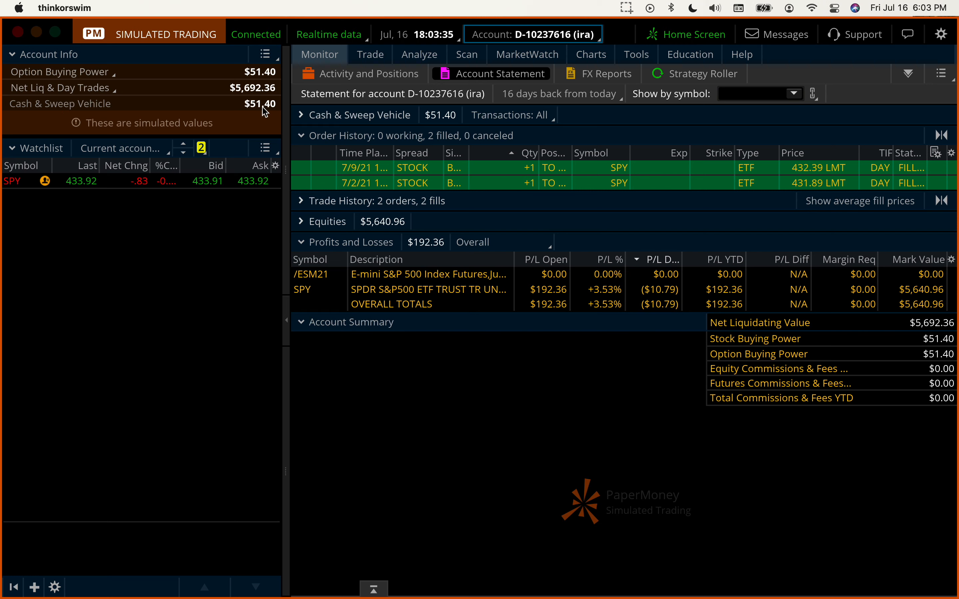
mouse_move(73, 192)
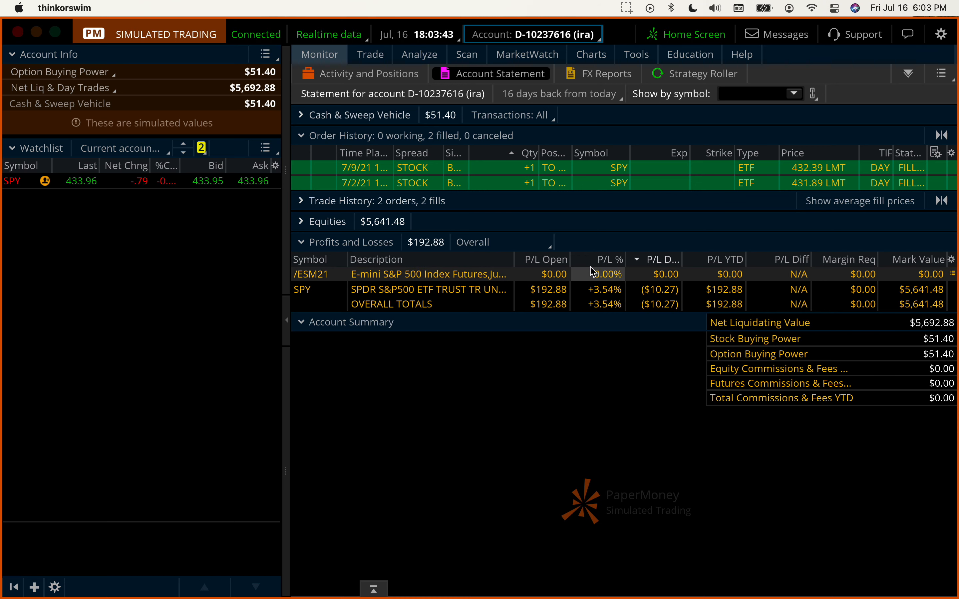
Adjust the paper-money account's cash by $500, raising cash to $551.40
right_click(596, 274)
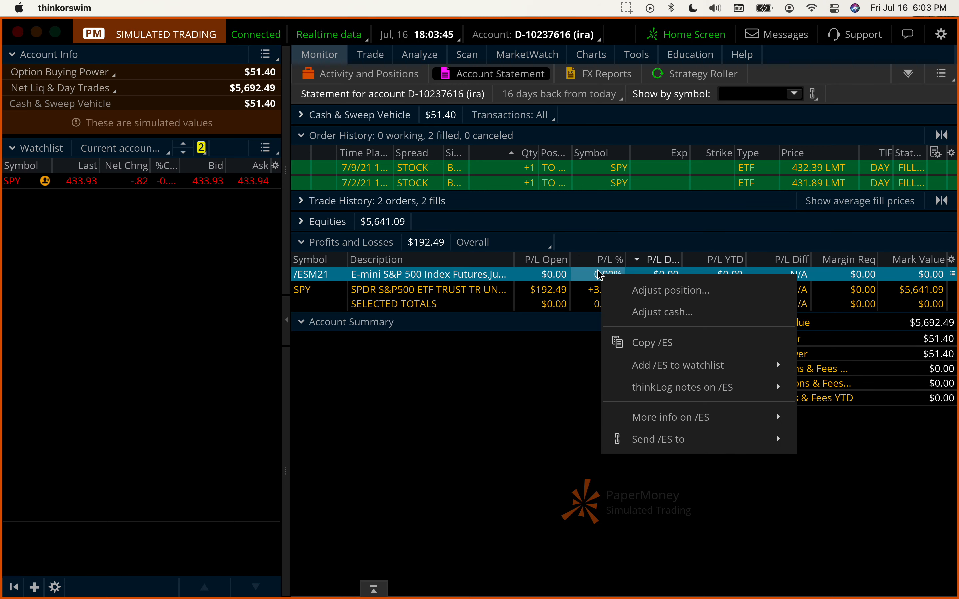
left_click(661, 312)
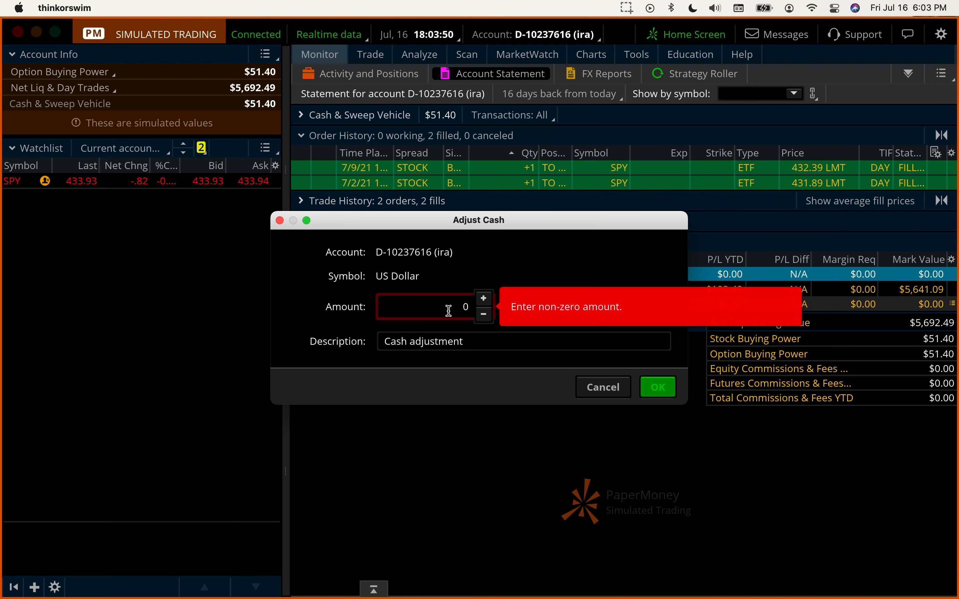
type("500")
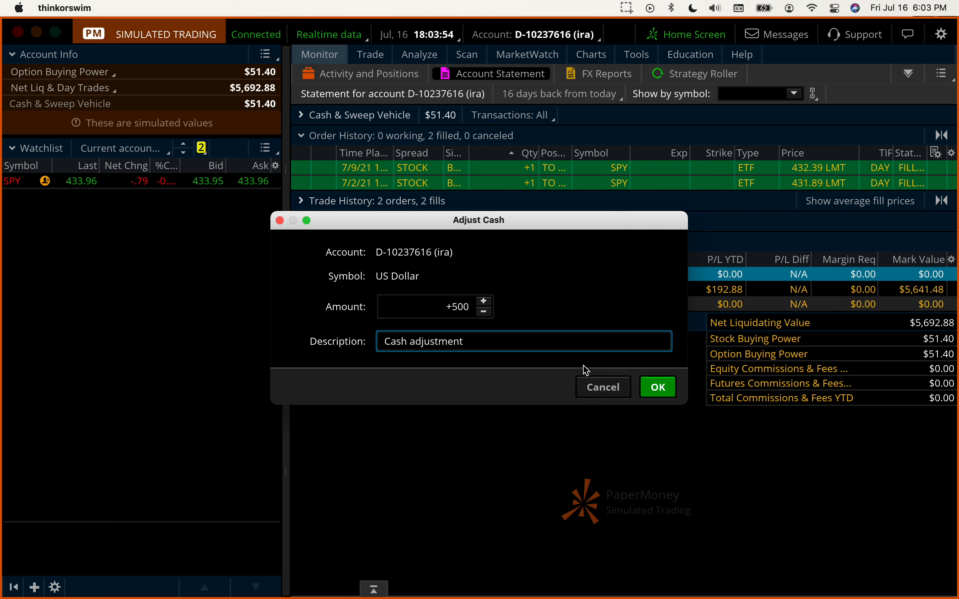
mouse_move(251, 107)
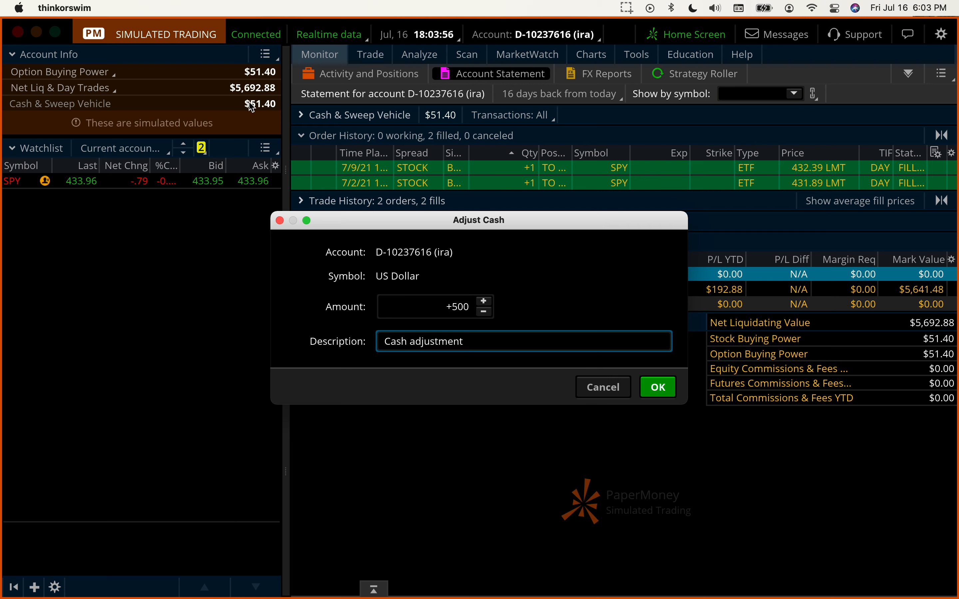
mouse_move(238, 95)
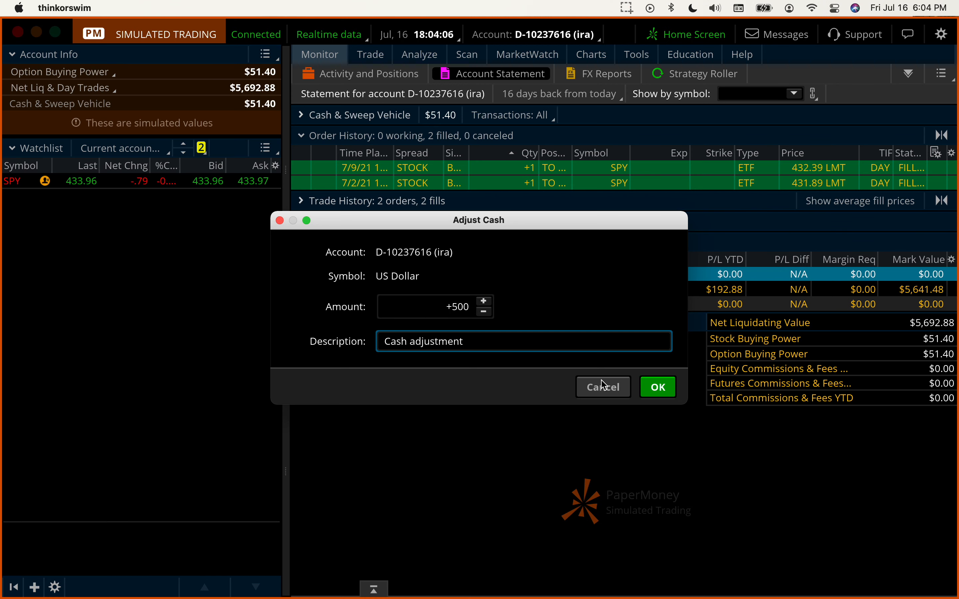
left_click(656, 386)
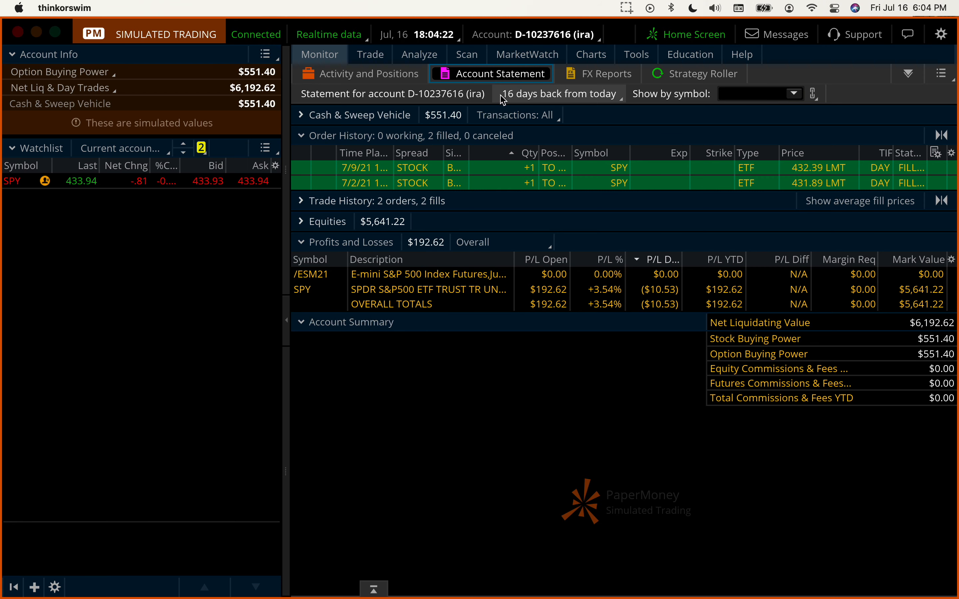
mouse_move(560, 101)
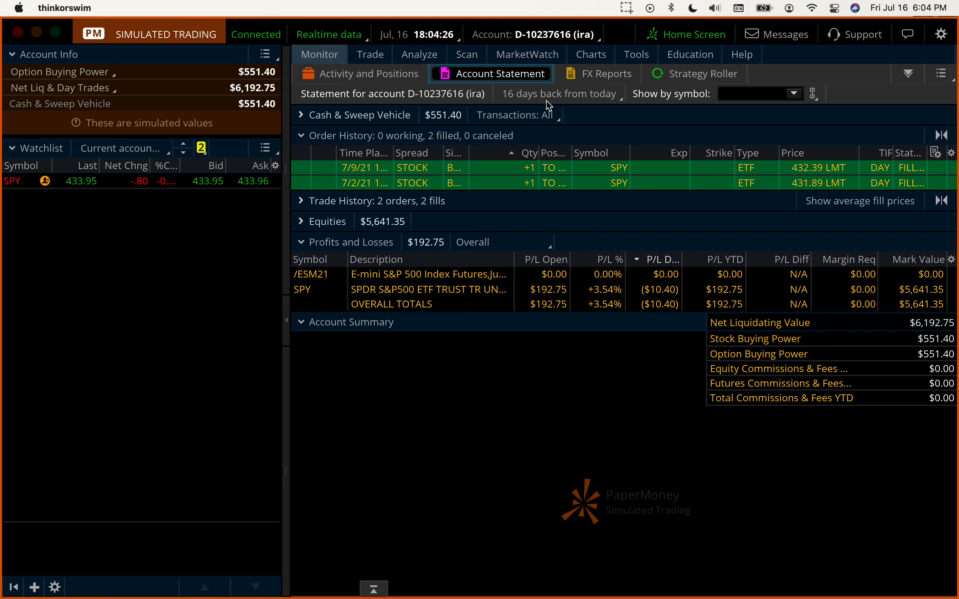
Change the statement period from 16 to 100 days back to list all SPY orders
left_click(557, 94)
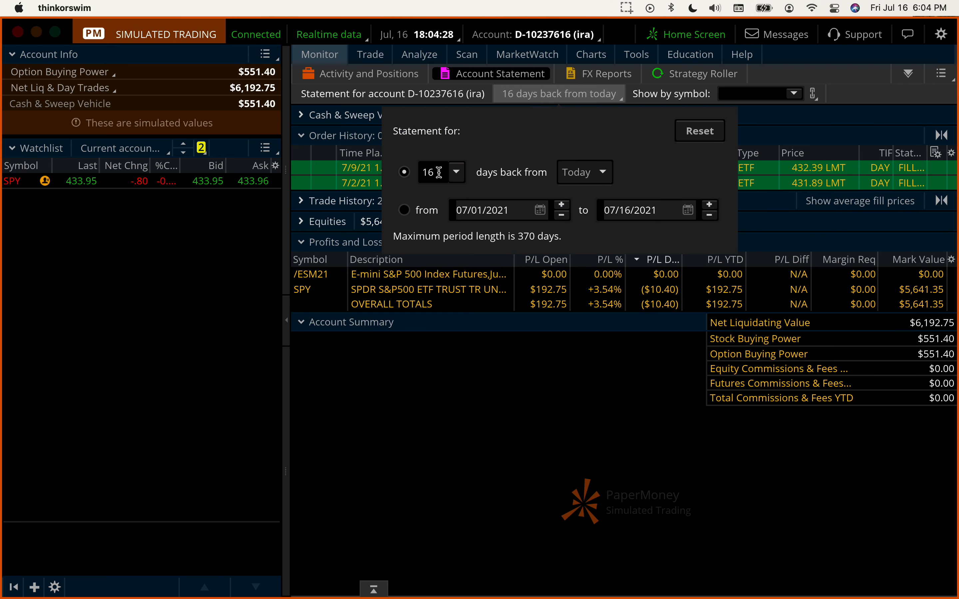
type("100")
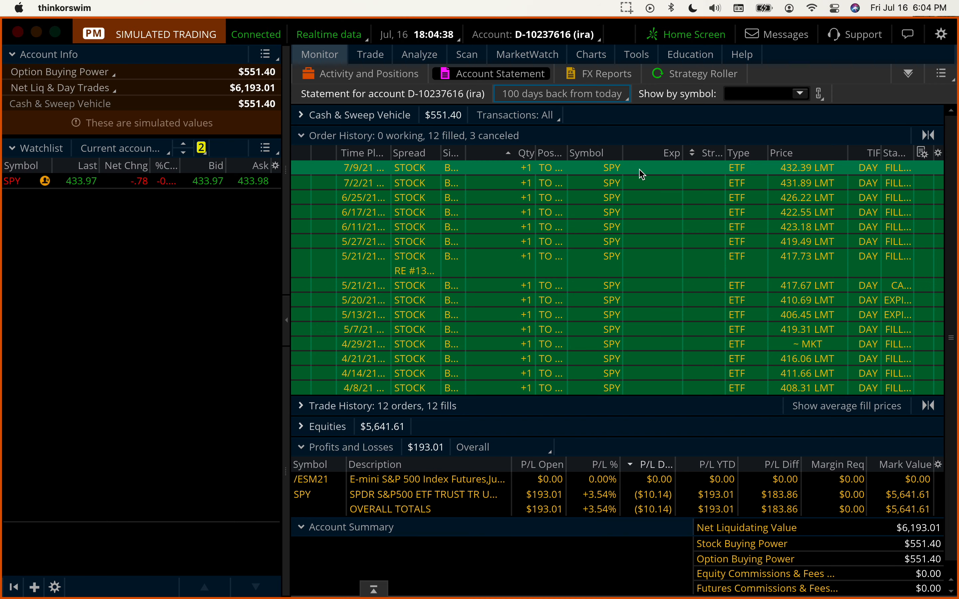
Analyze repeating the latest SPY buy on the Risk Profile, then return to the Monitor view
right_click(640, 168)
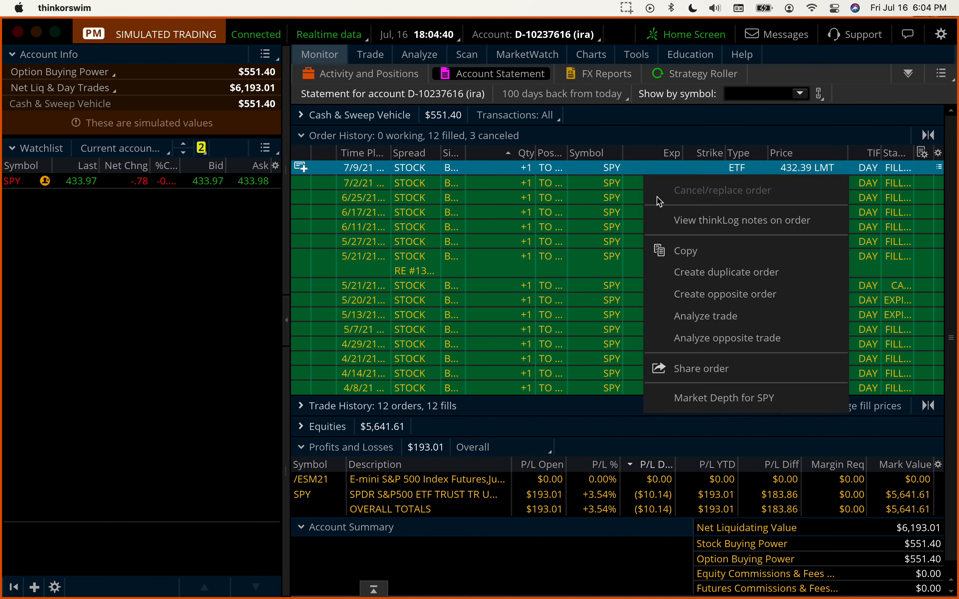
left_click(705, 316)
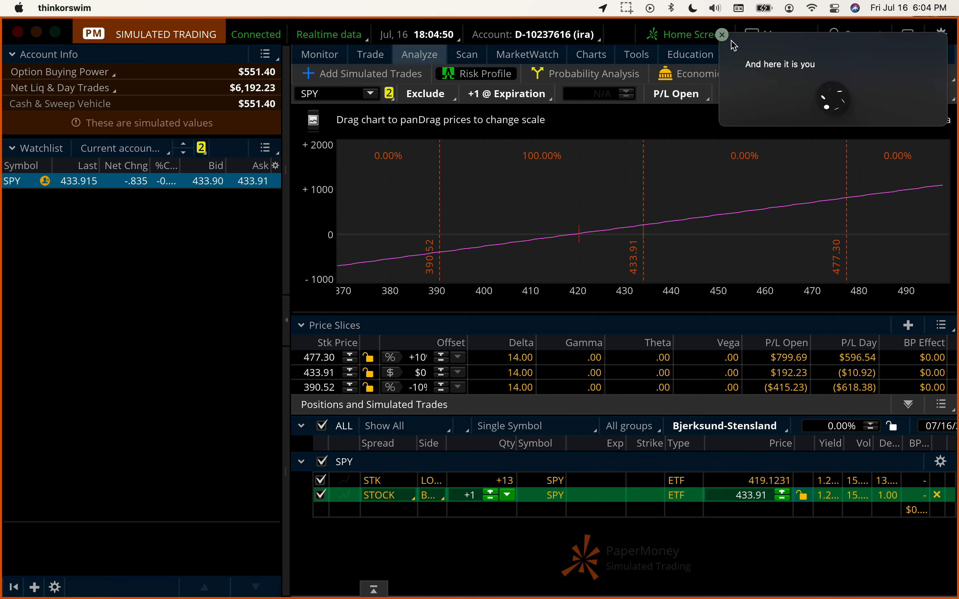
left_click(721, 34)
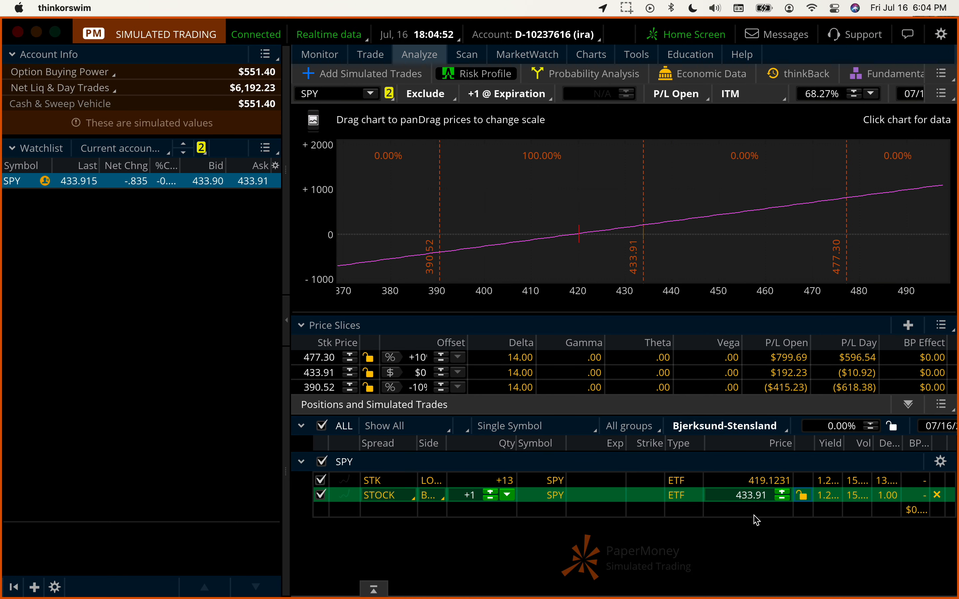
mouse_move(87, 199)
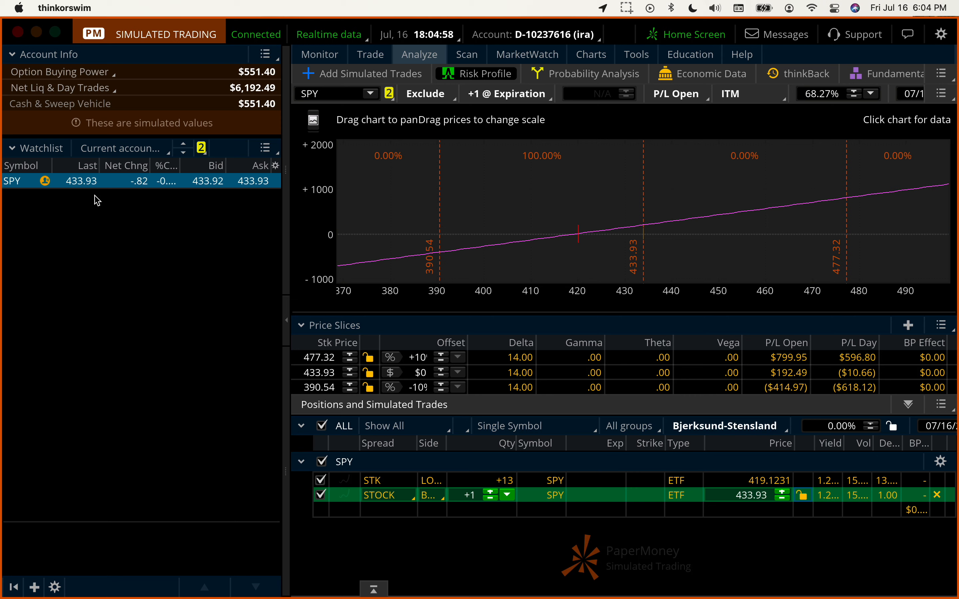
mouse_move(142, 285)
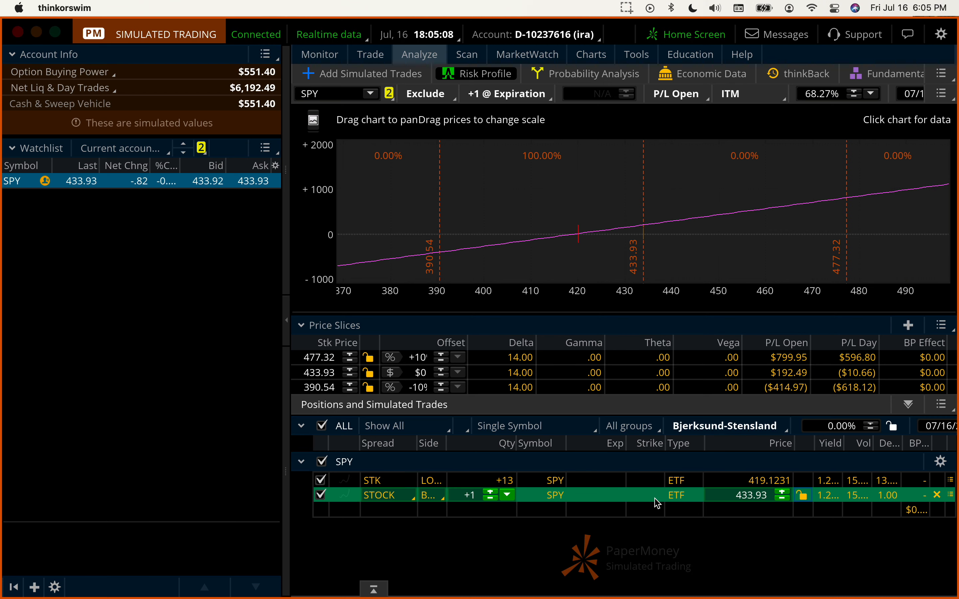
right_click(550, 495)
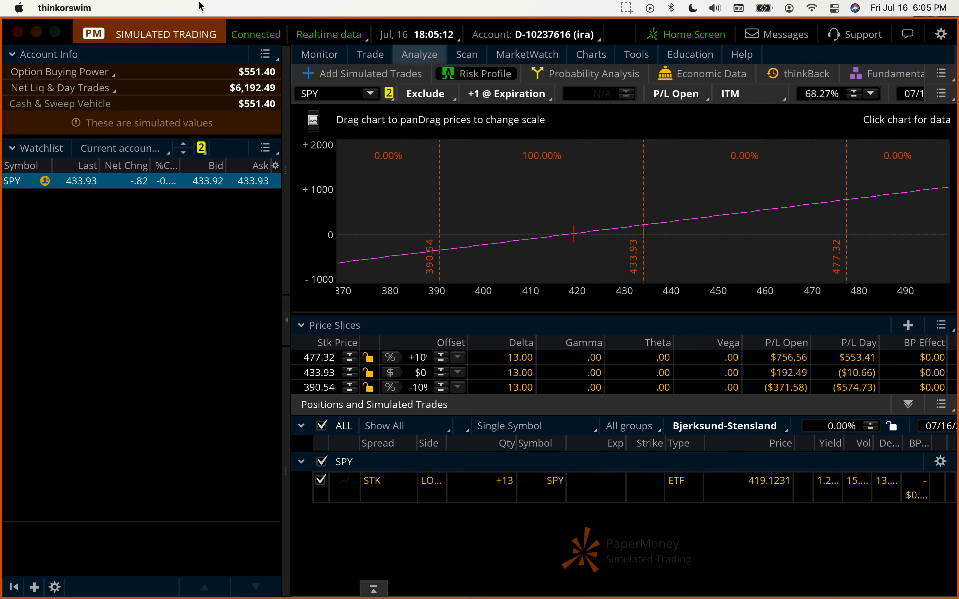
mouse_move(253, 120)
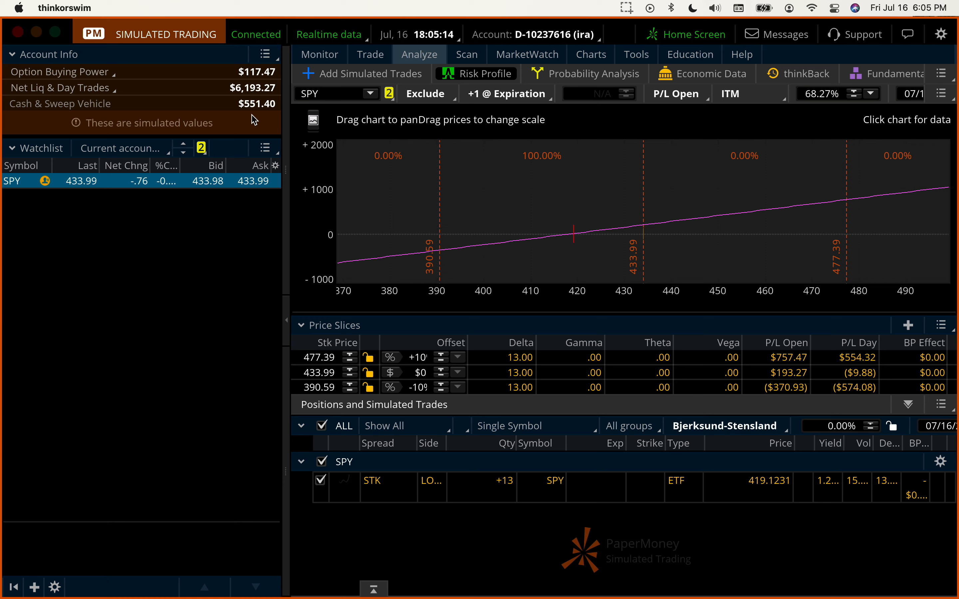
mouse_move(257, 116)
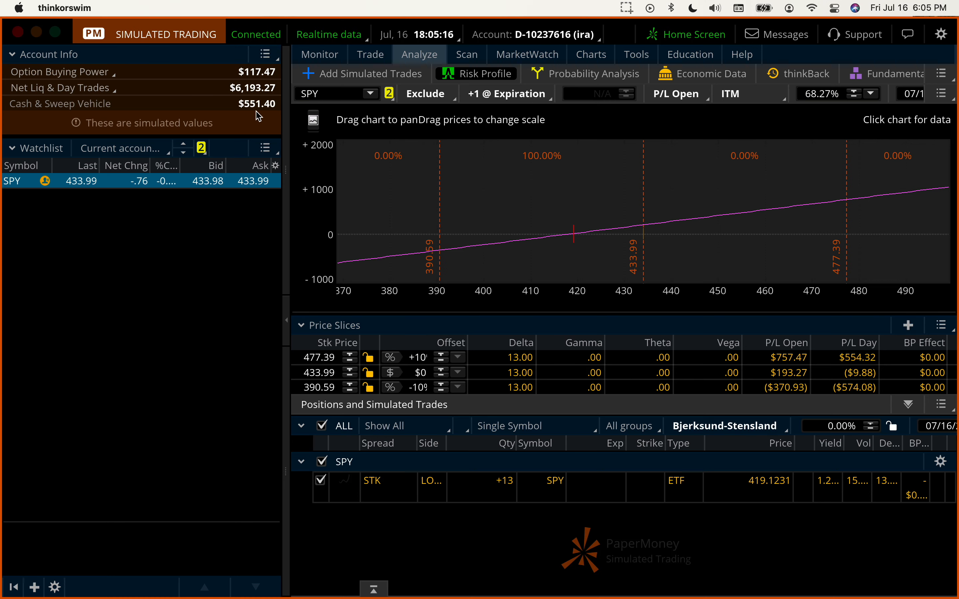
left_click(319, 55)
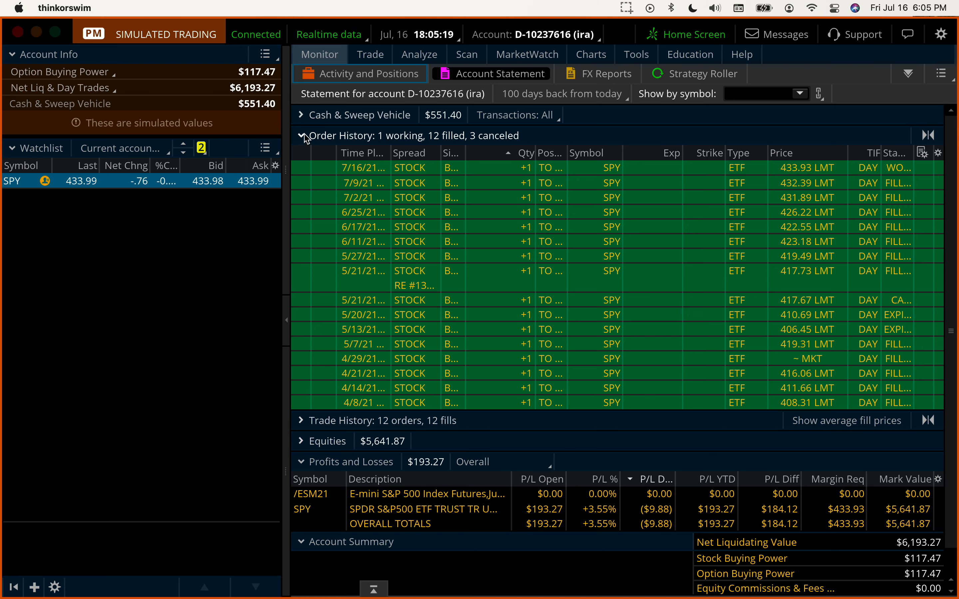
Collapse Order History and show today's Activity and Positions with the working $433.93 SPY buy
left_click(301, 135)
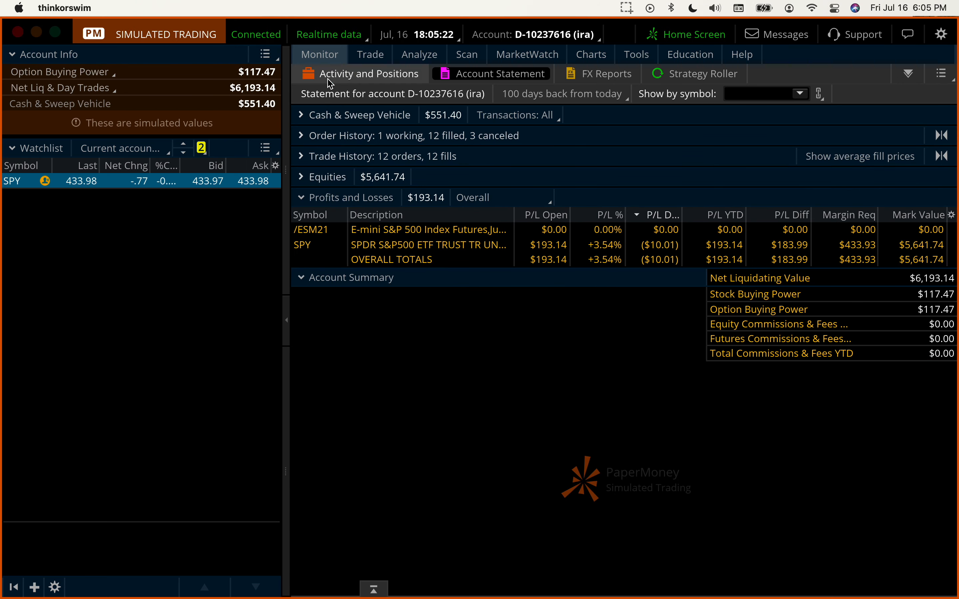
left_click(368, 74)
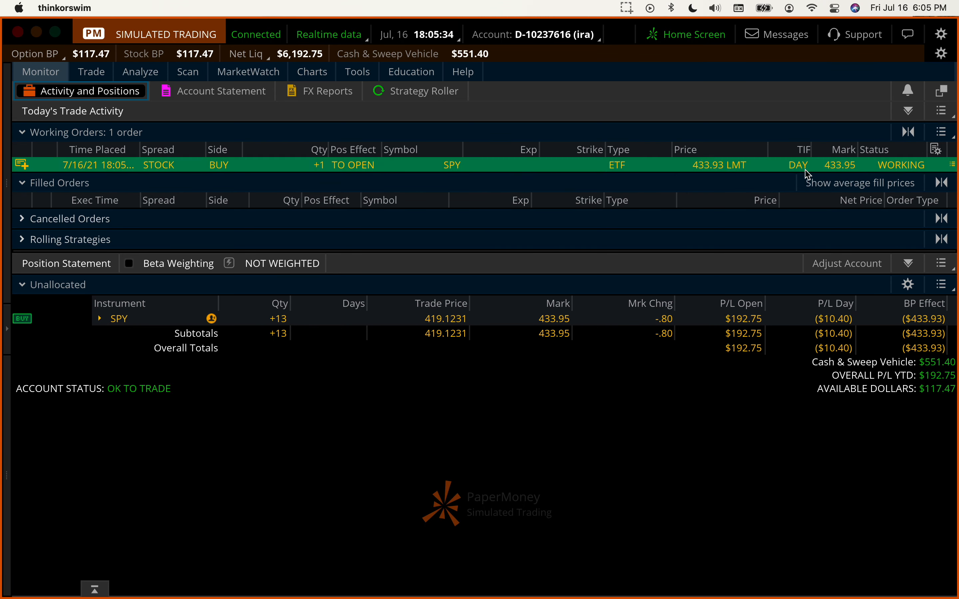
mouse_move(851, 175)
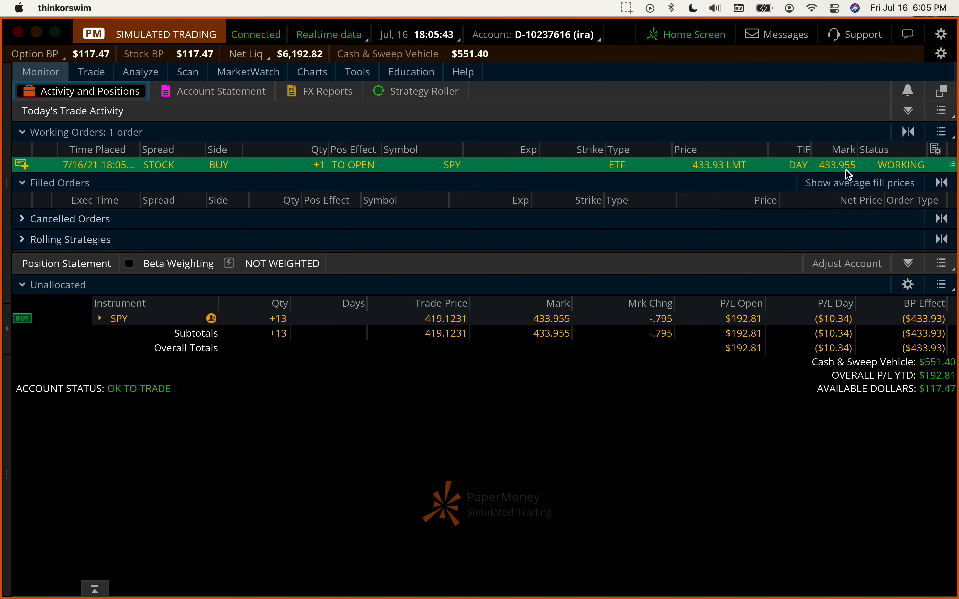
mouse_move(824, 168)
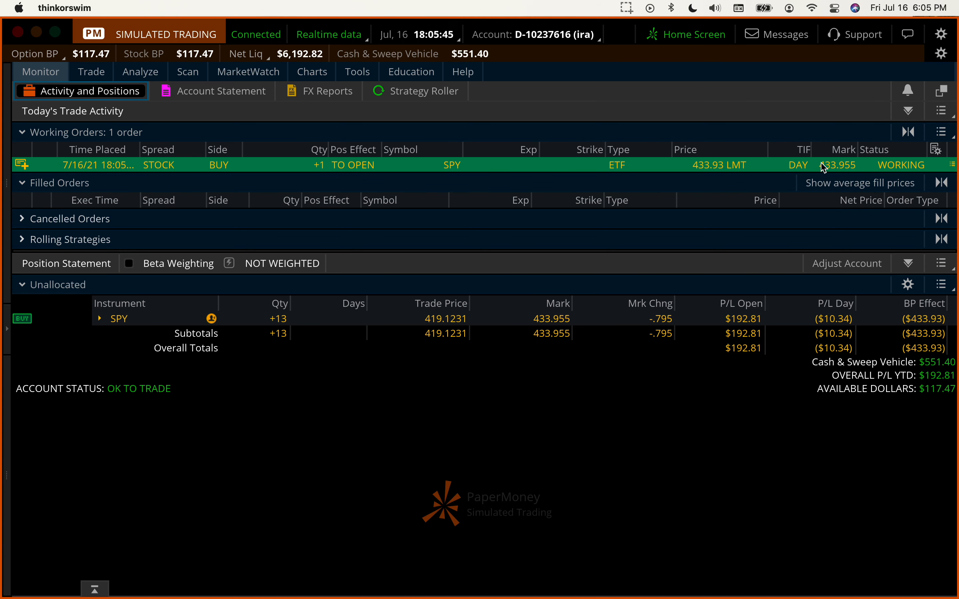
Cancel/replace the working SPY buy with a $433.97 limit and send it to fill one share
right_click(823, 164)
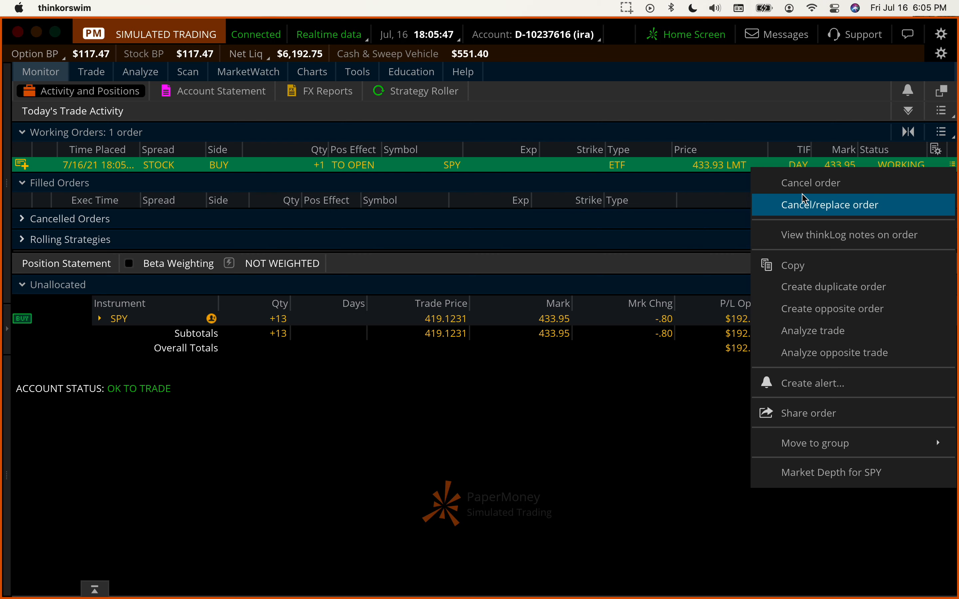
left_click(829, 206)
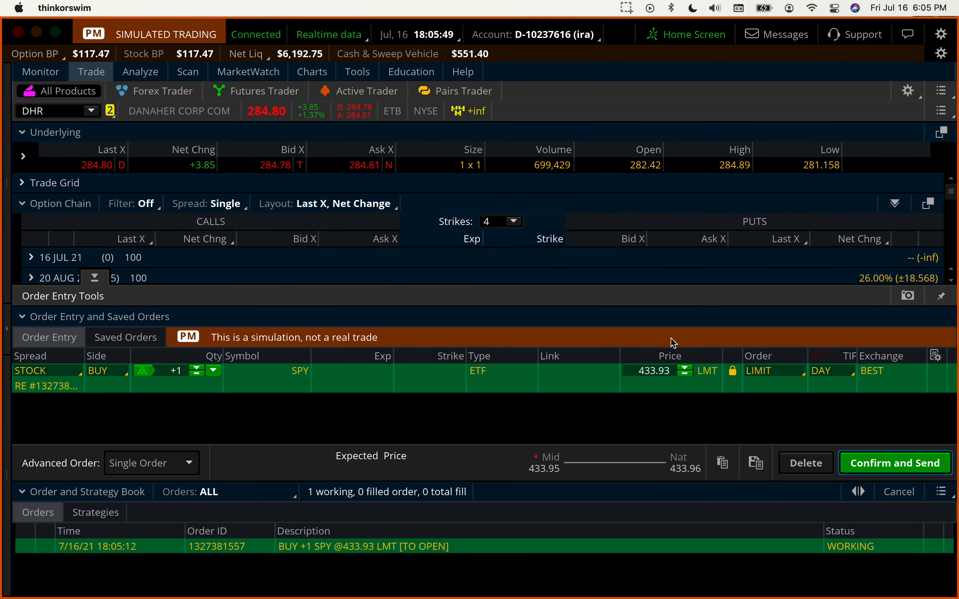
left_click(684, 367)
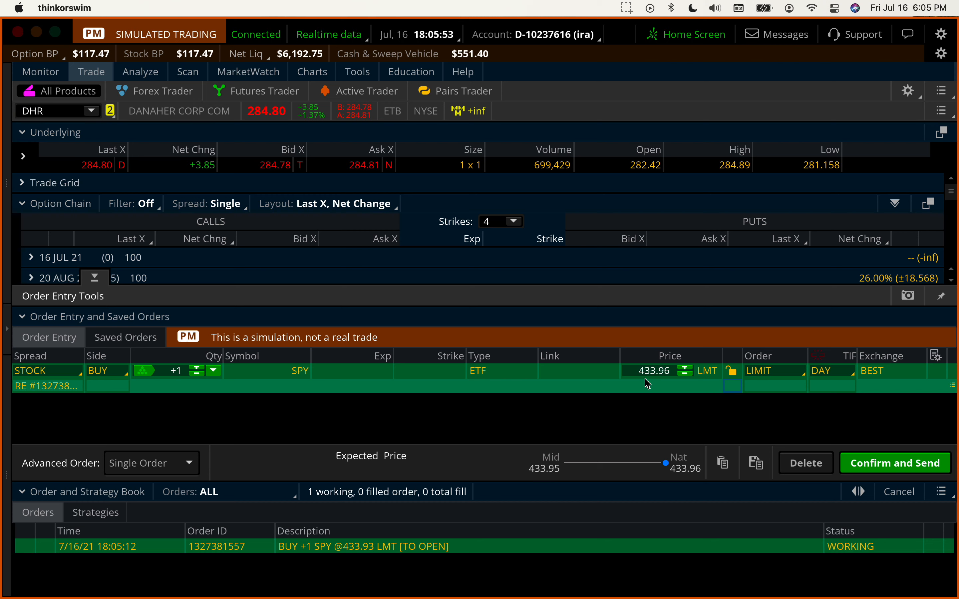
left_click(685, 366)
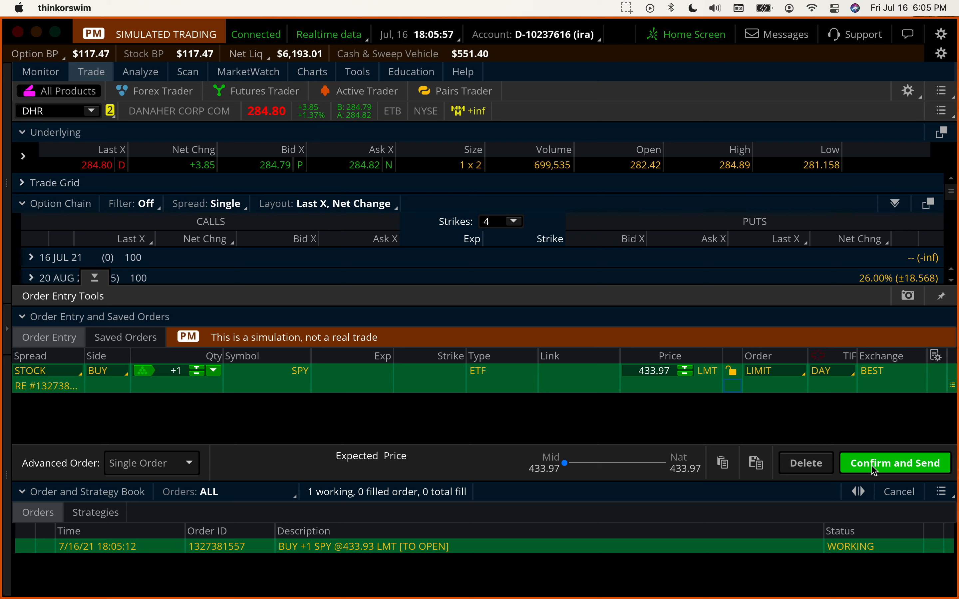
left_click(894, 462)
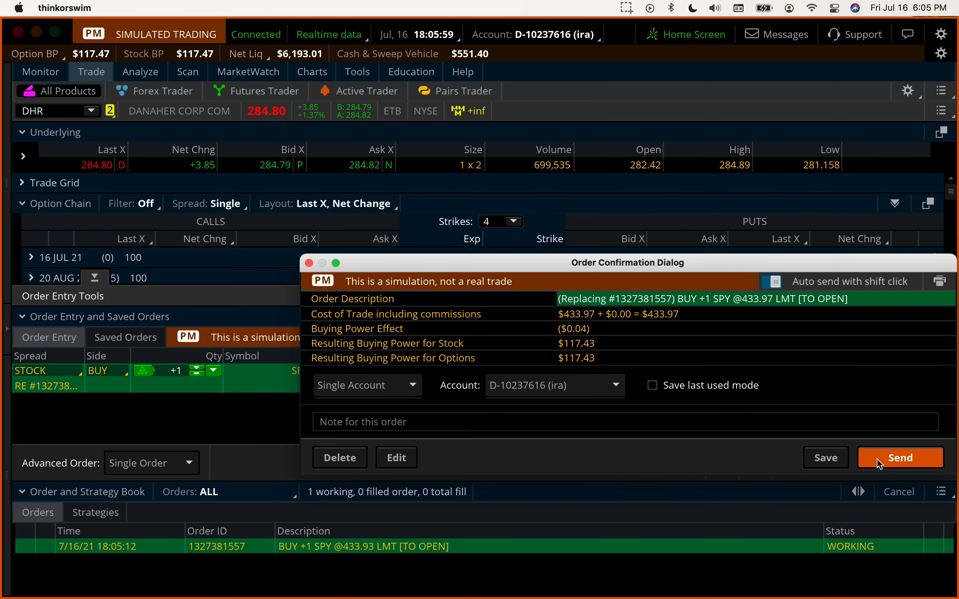
left_click(900, 457)
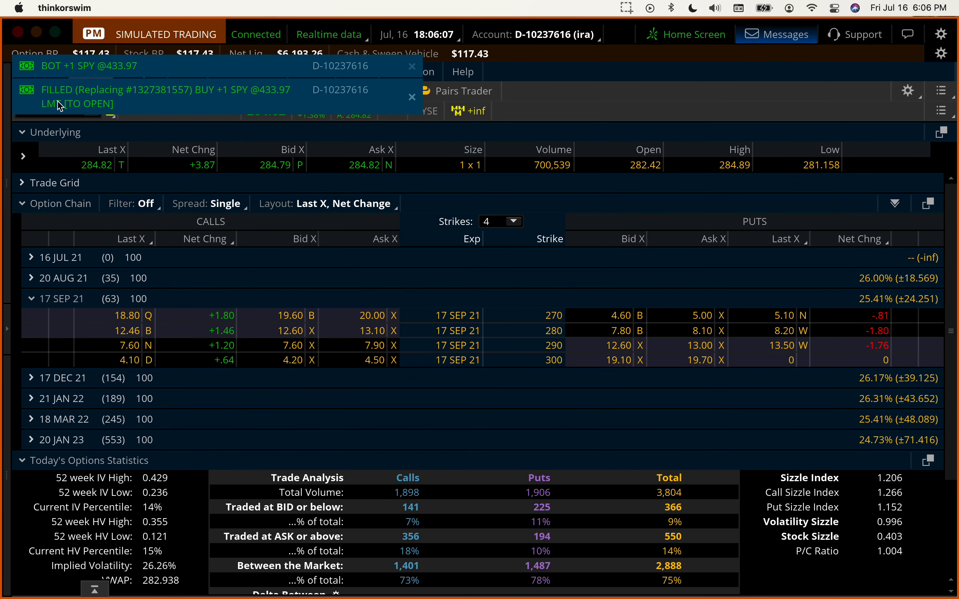
mouse_move(540, 124)
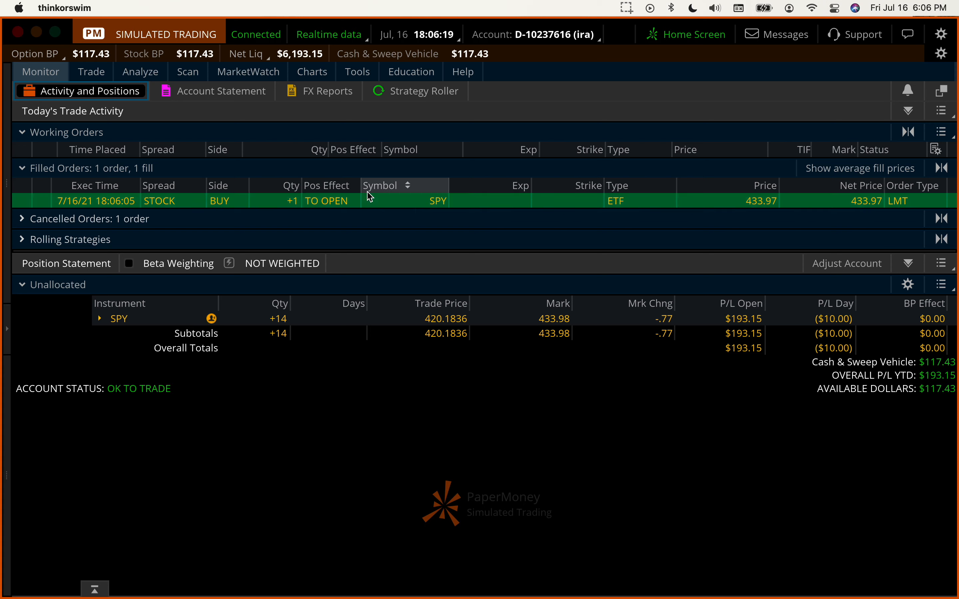
mouse_move(484, 349)
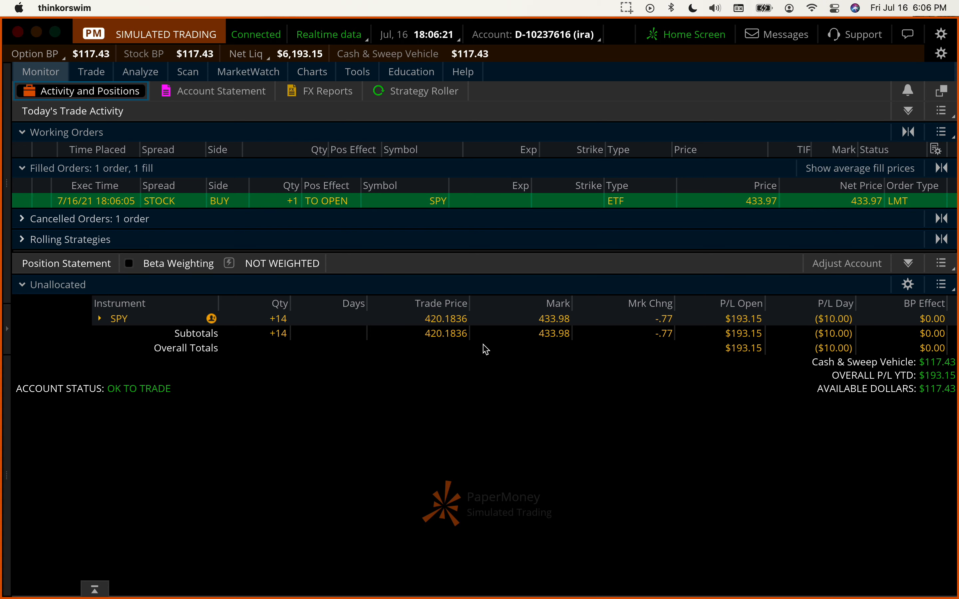
mouse_move(778, 354)
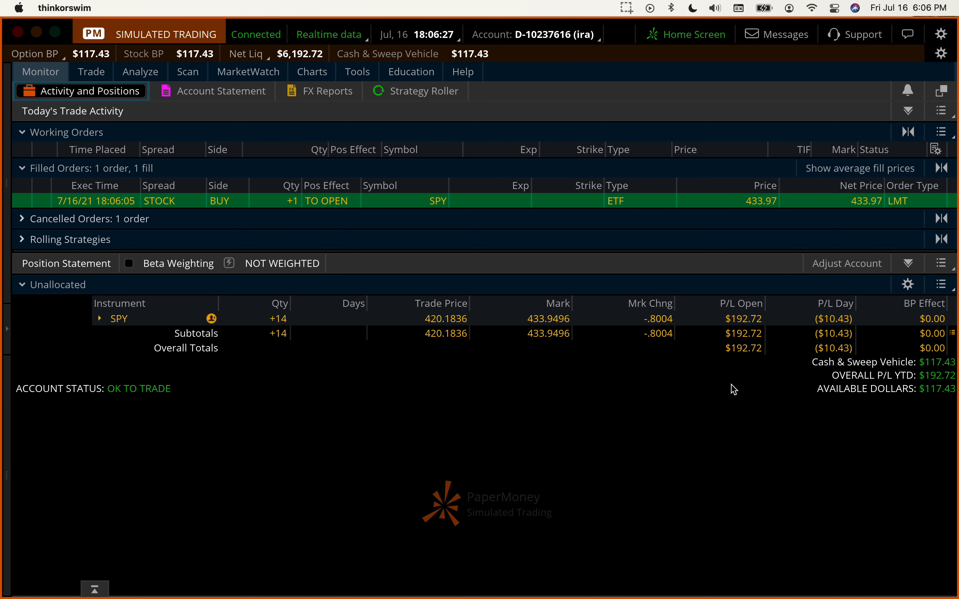
mouse_move(496, 347)
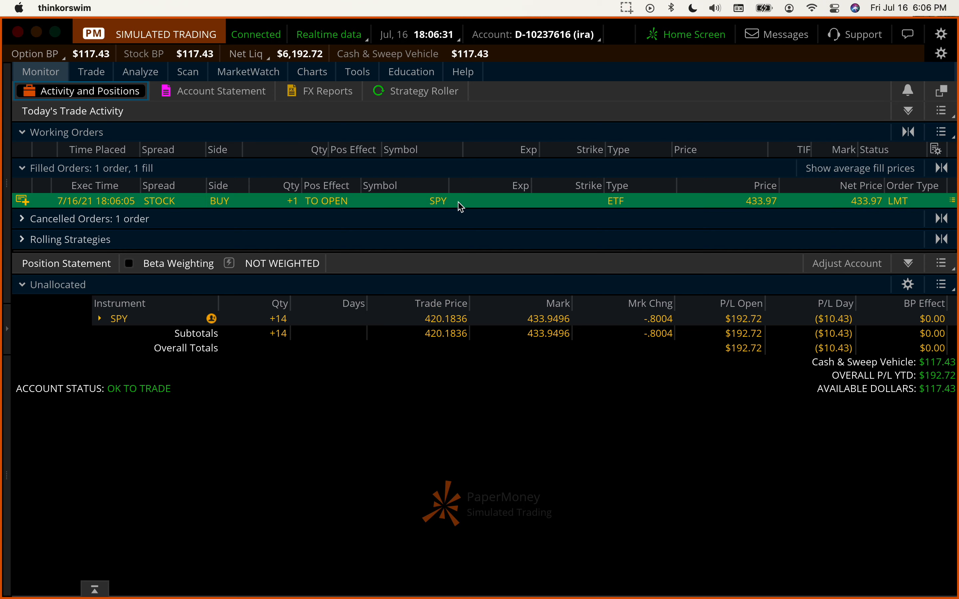
Preview another one-share SPY buy showing negative buying power, then close it unsent
right_click(460, 200)
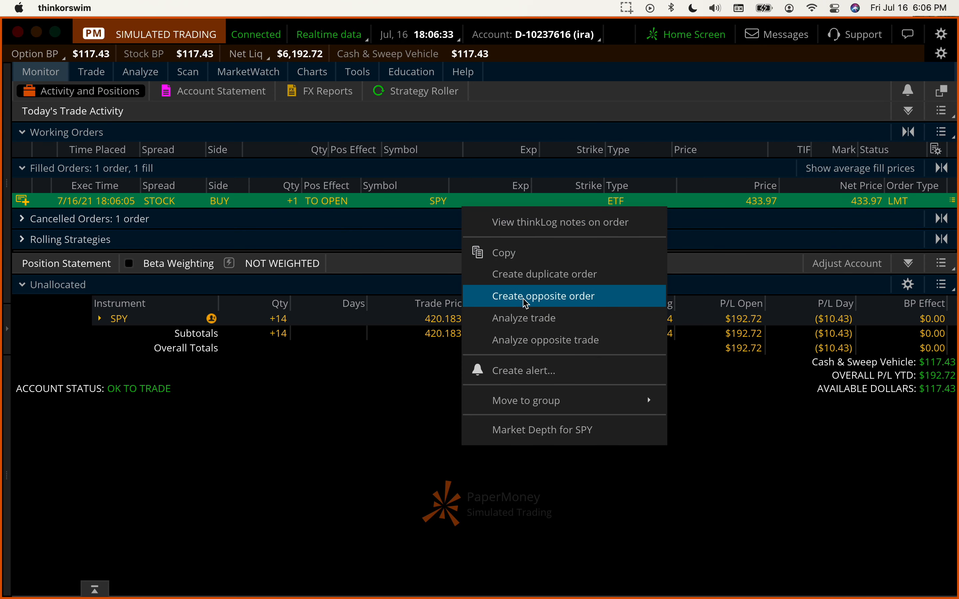
left_click(543, 296)
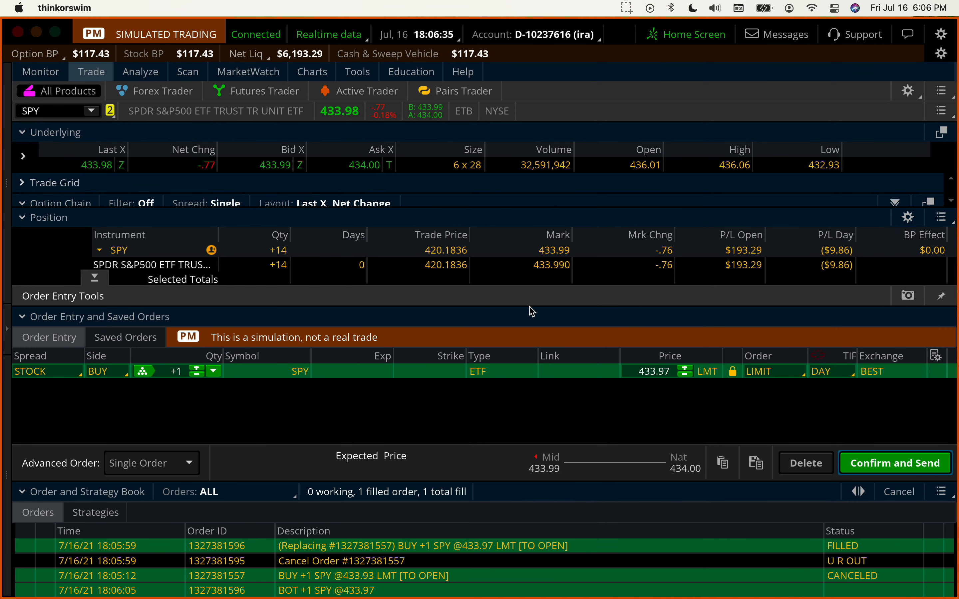
left_click(893, 463)
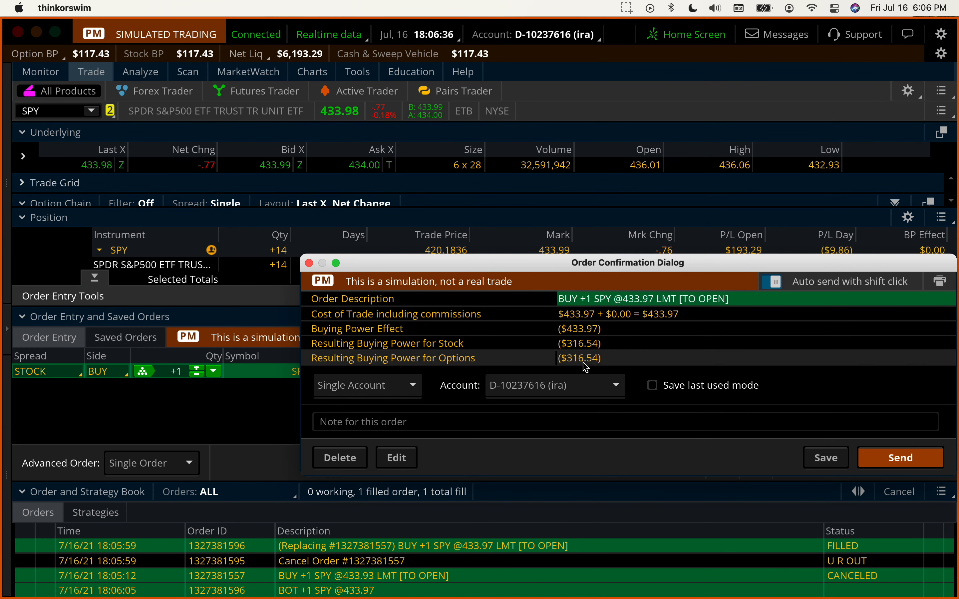
mouse_move(512, 313)
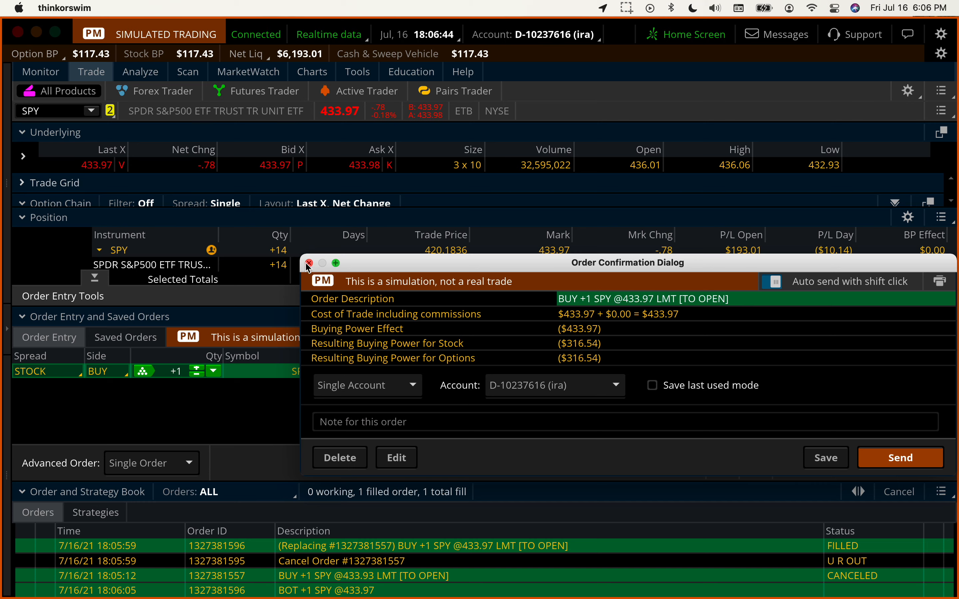
left_click(309, 264)
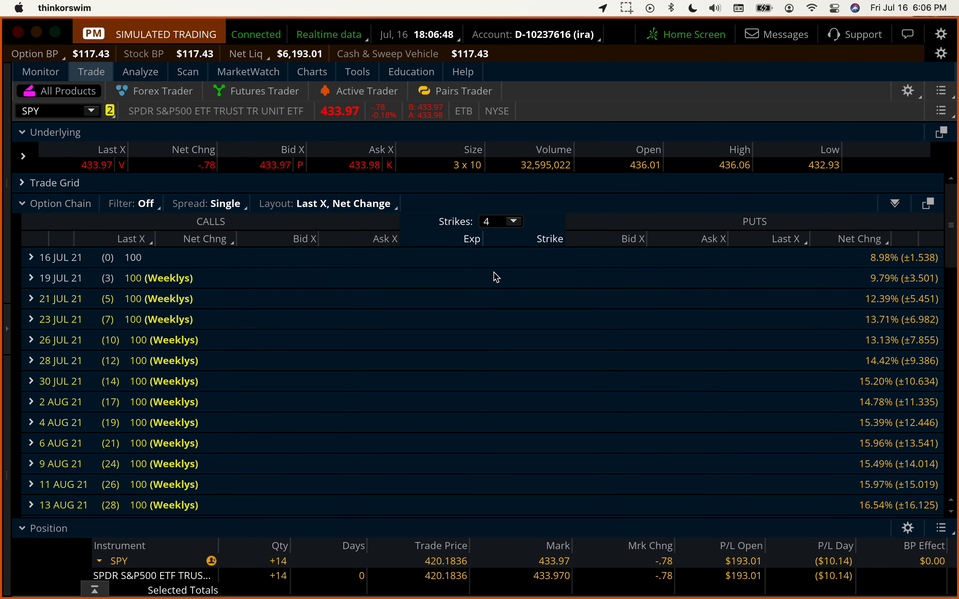
mouse_move(552, 325)
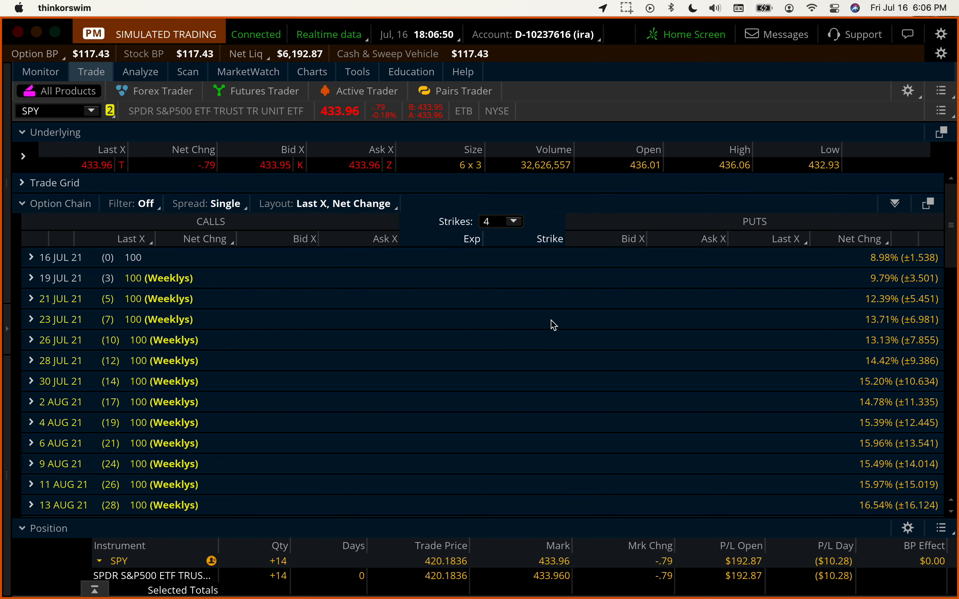